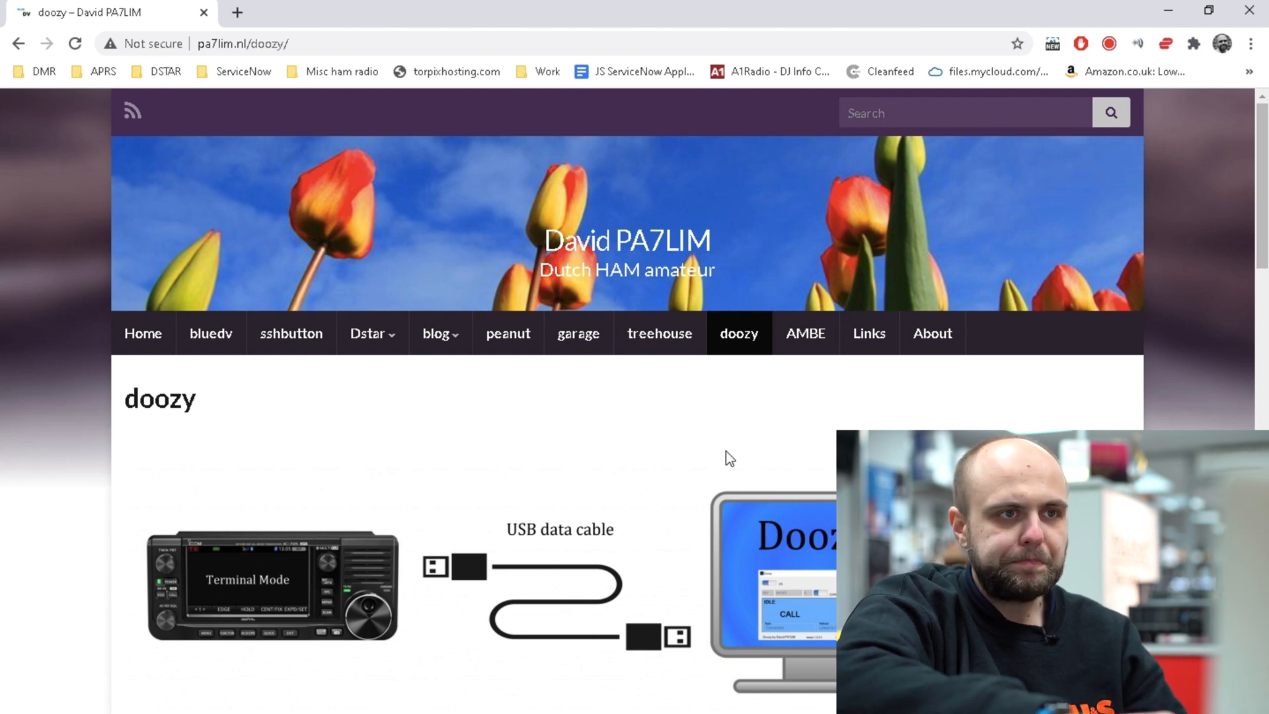
mouse_move(689, 419)
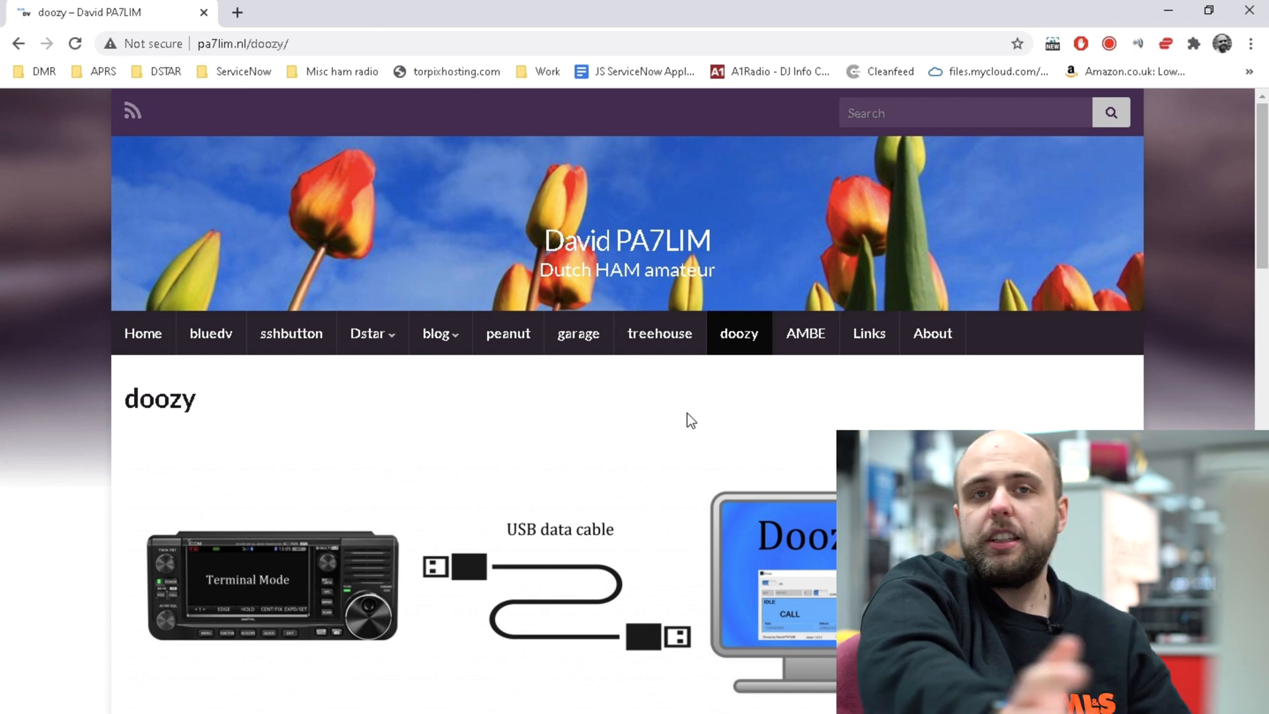
Scroll the pa7lim.nl Doozy page and follow the software.pa7lim.nl/Doozy/ download link
scroll(down, 3)
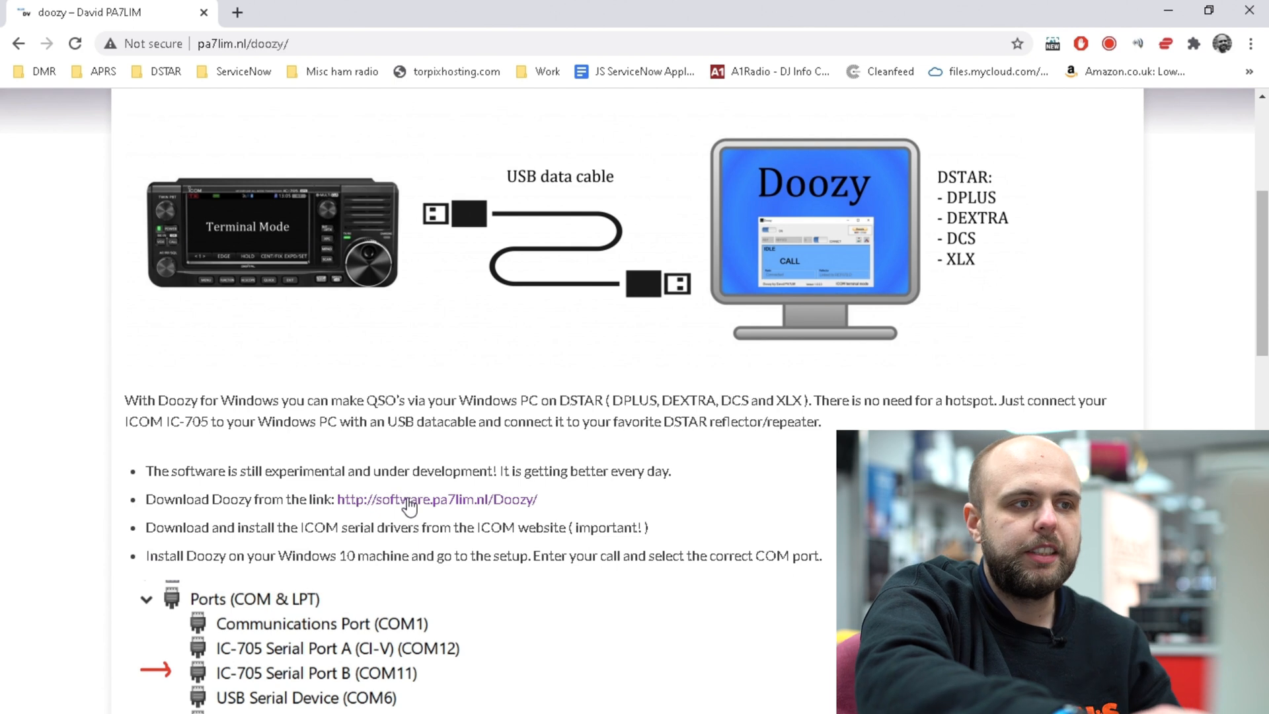
click(436, 500)
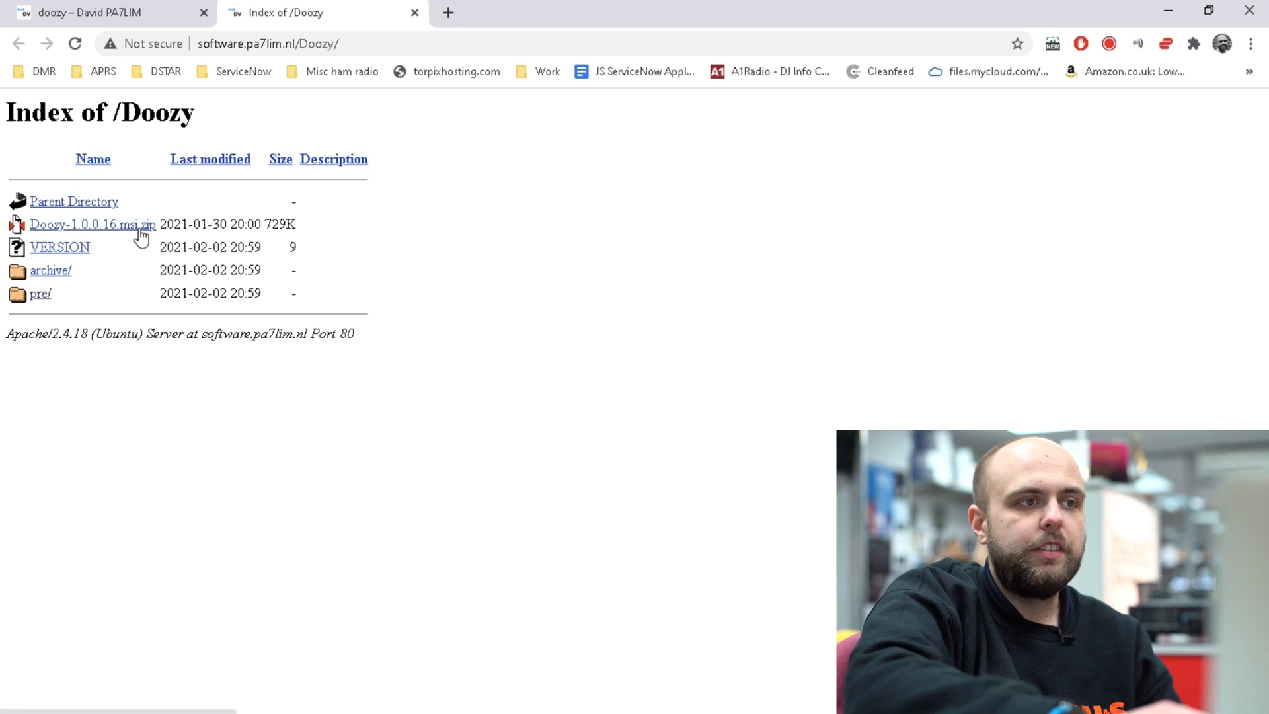
Download Doozy-1.0.0.16.msi.zip and run the installer from the download
click(91, 224)
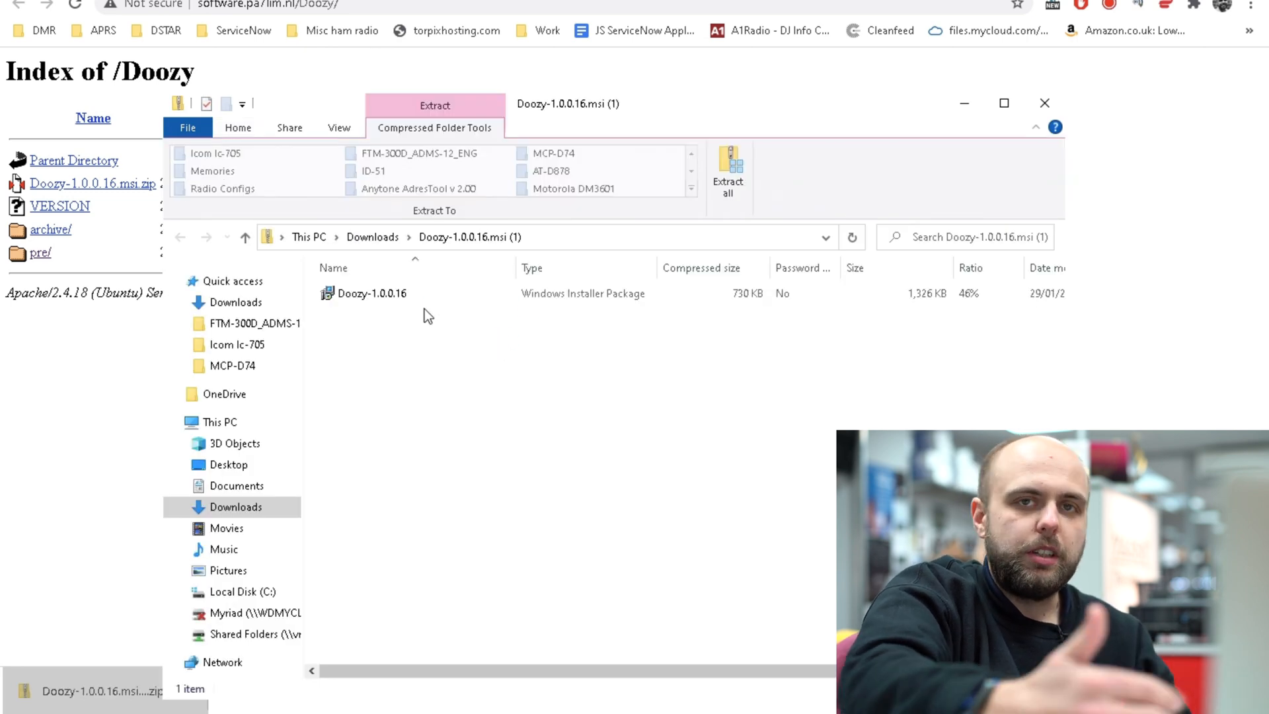
click(1045, 103)
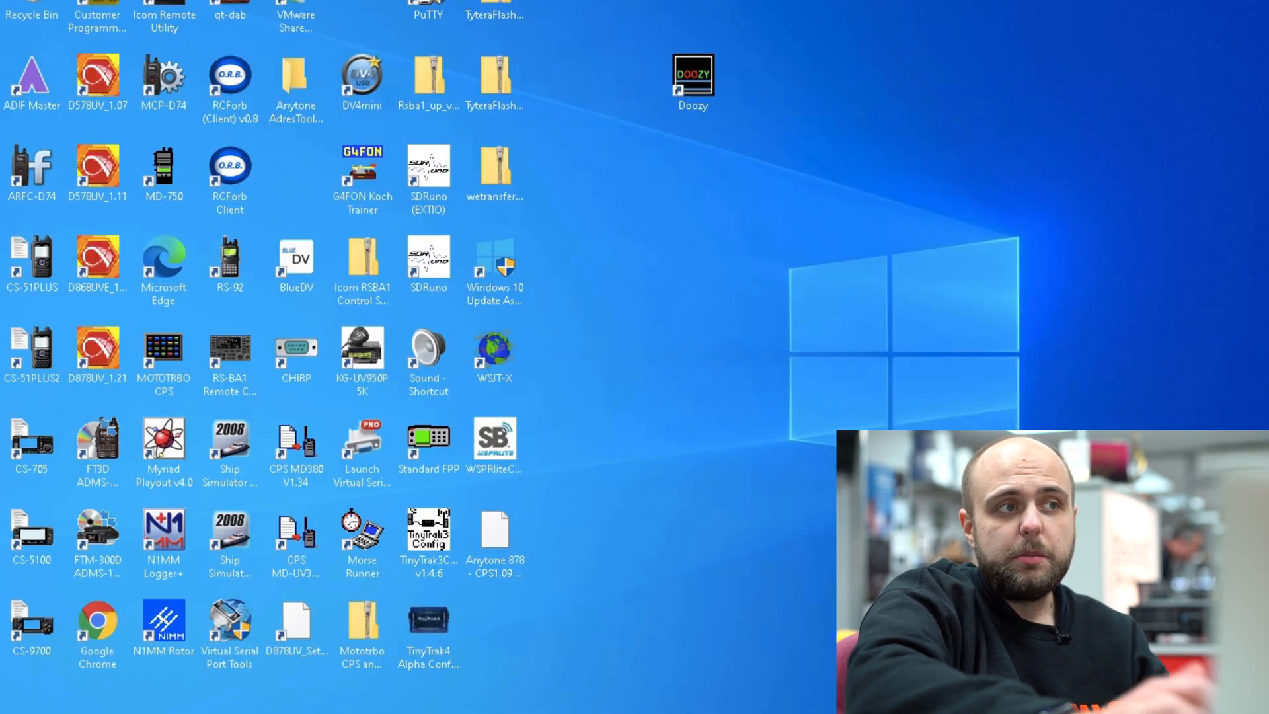
Launch Doozy 1.0.0.16 from its desktop shortcut
click(692, 77)
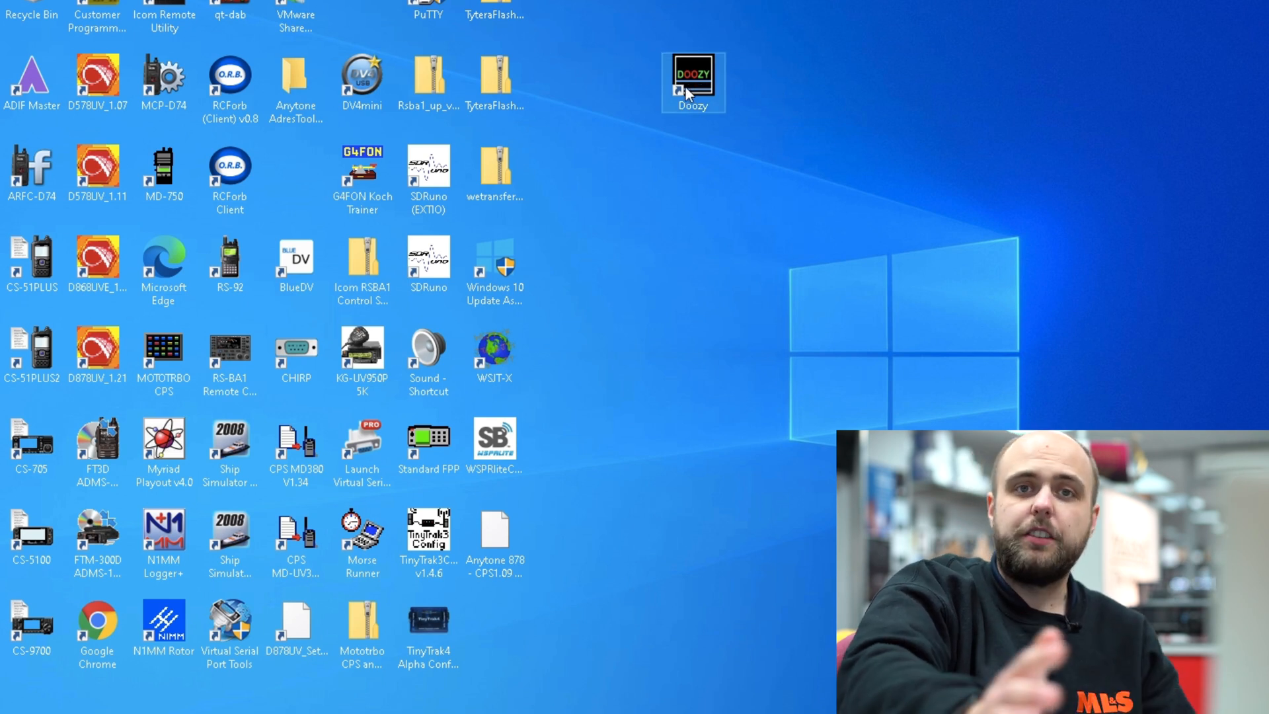
double_click(692, 75)
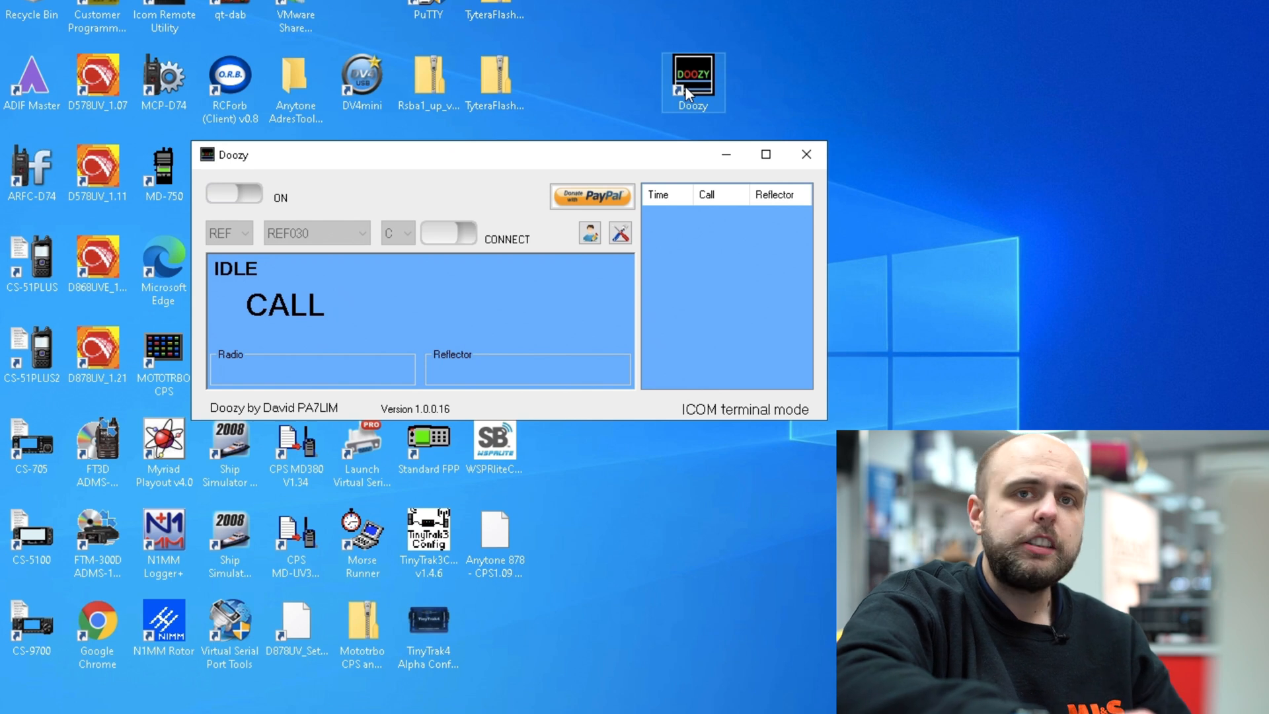
mouse_move(663, 226)
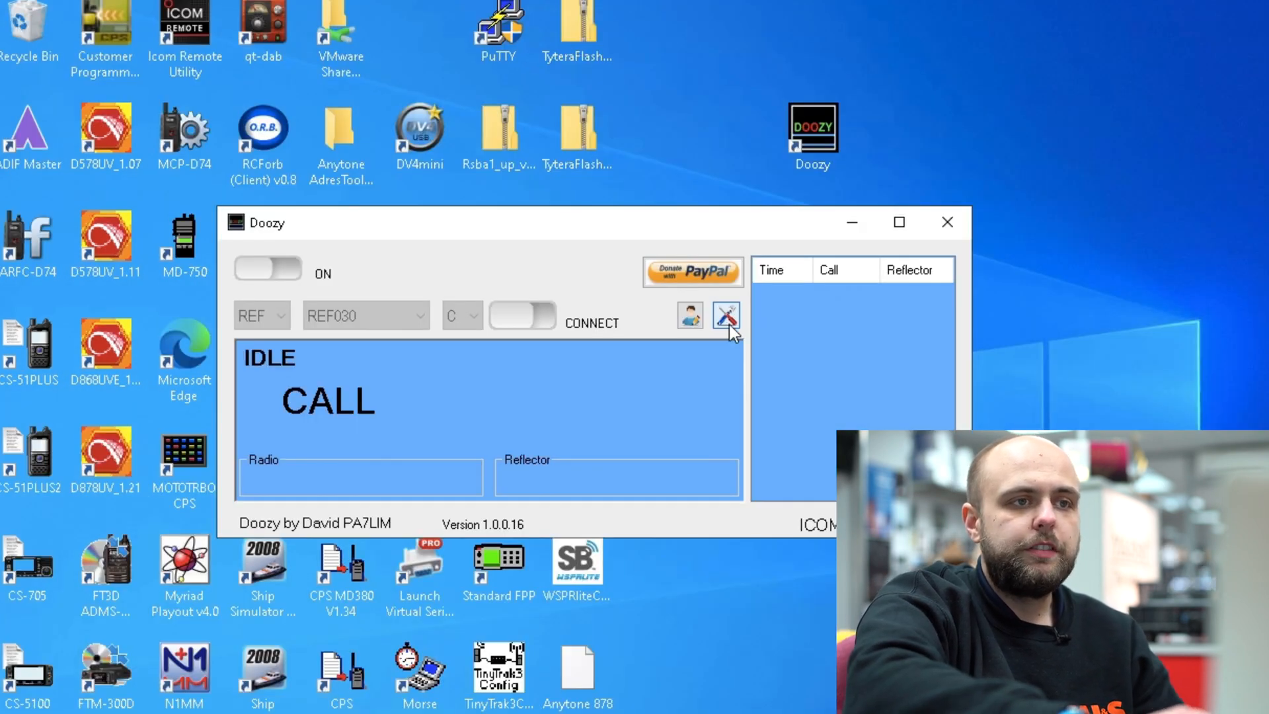
In Doozy setup, update the reflector host files and set the ICOM radio port to COM6
click(725, 315)
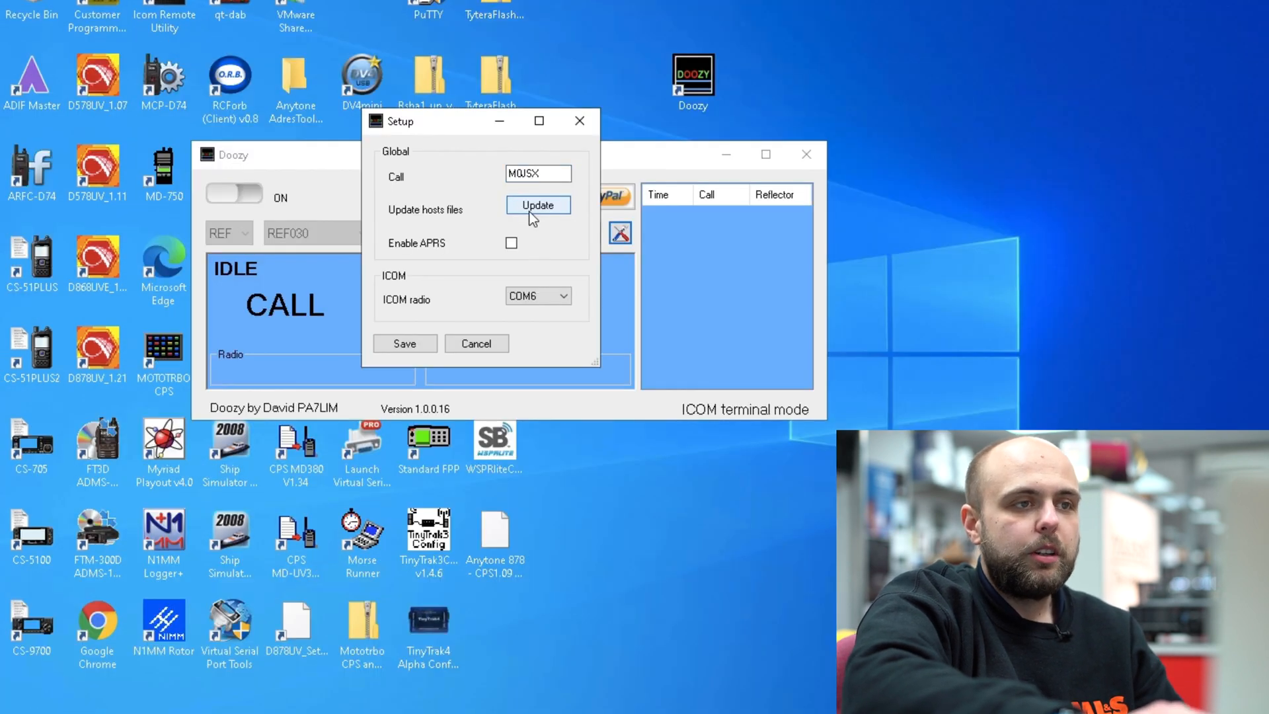
click(538, 205)
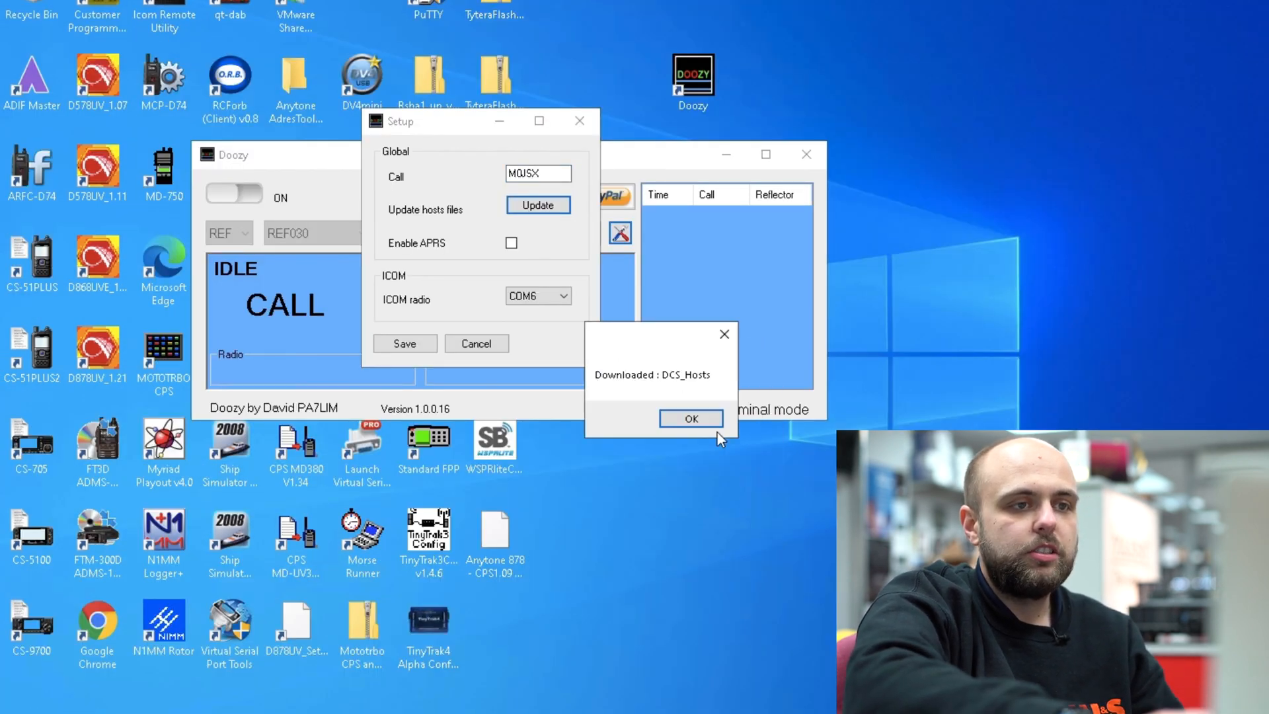
click(690, 418)
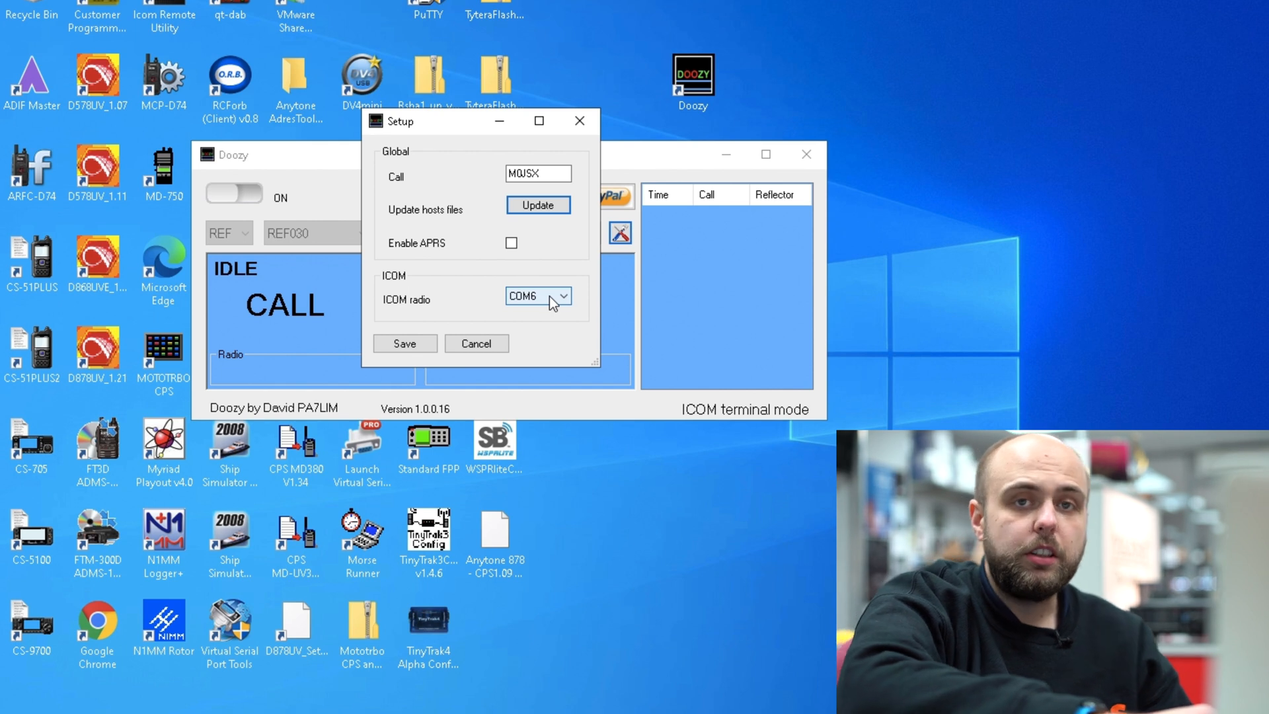
click(564, 295)
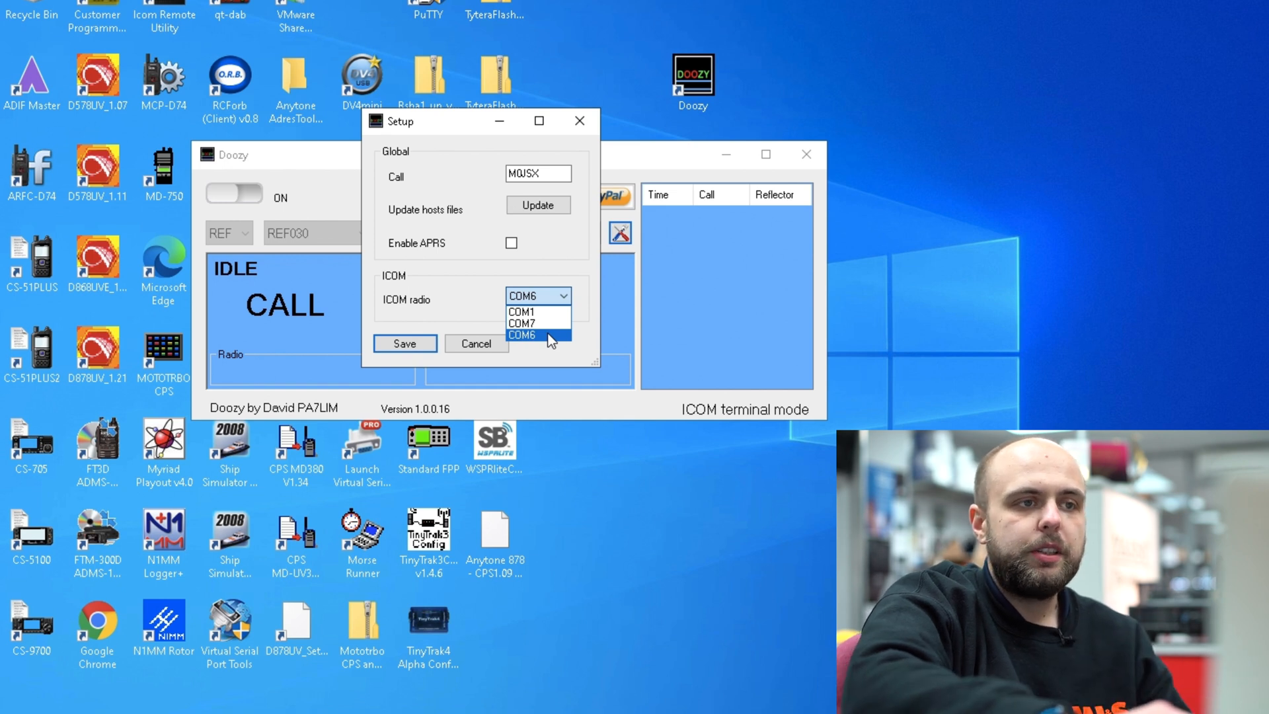
click(522, 335)
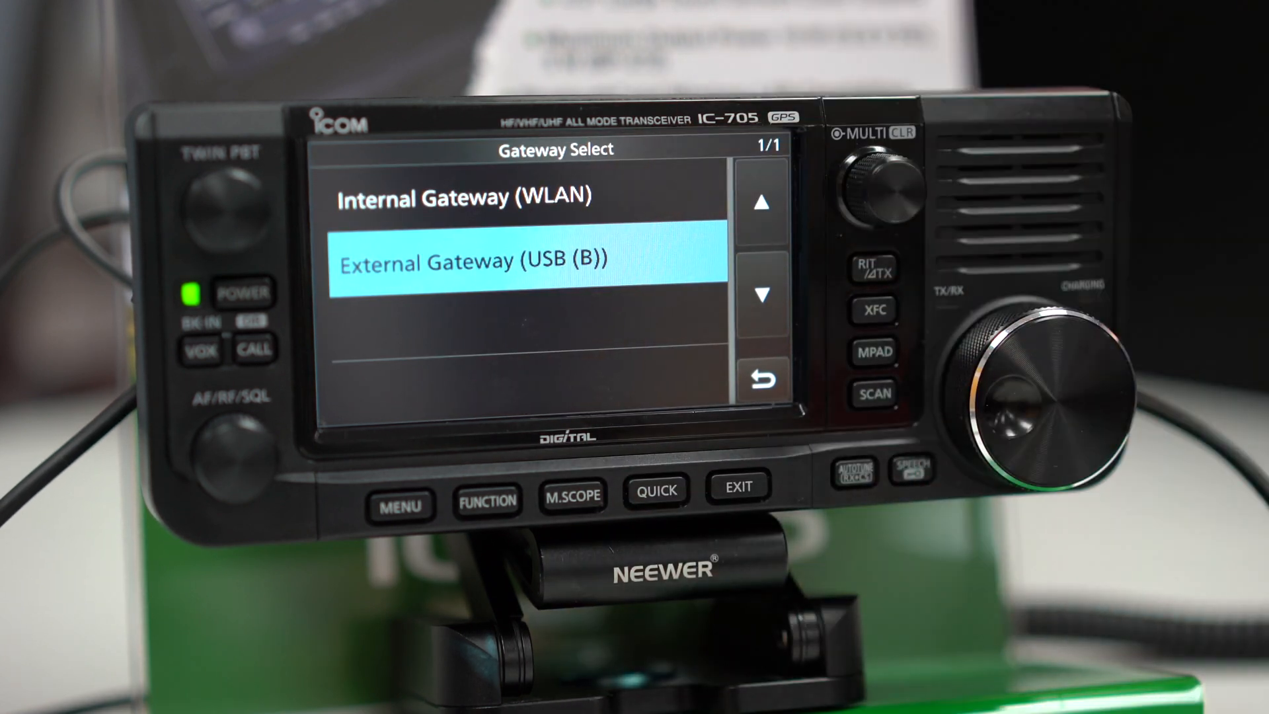
Set the IC-705 Gateway Select to External Gateway (USB (B))
click(502, 263)
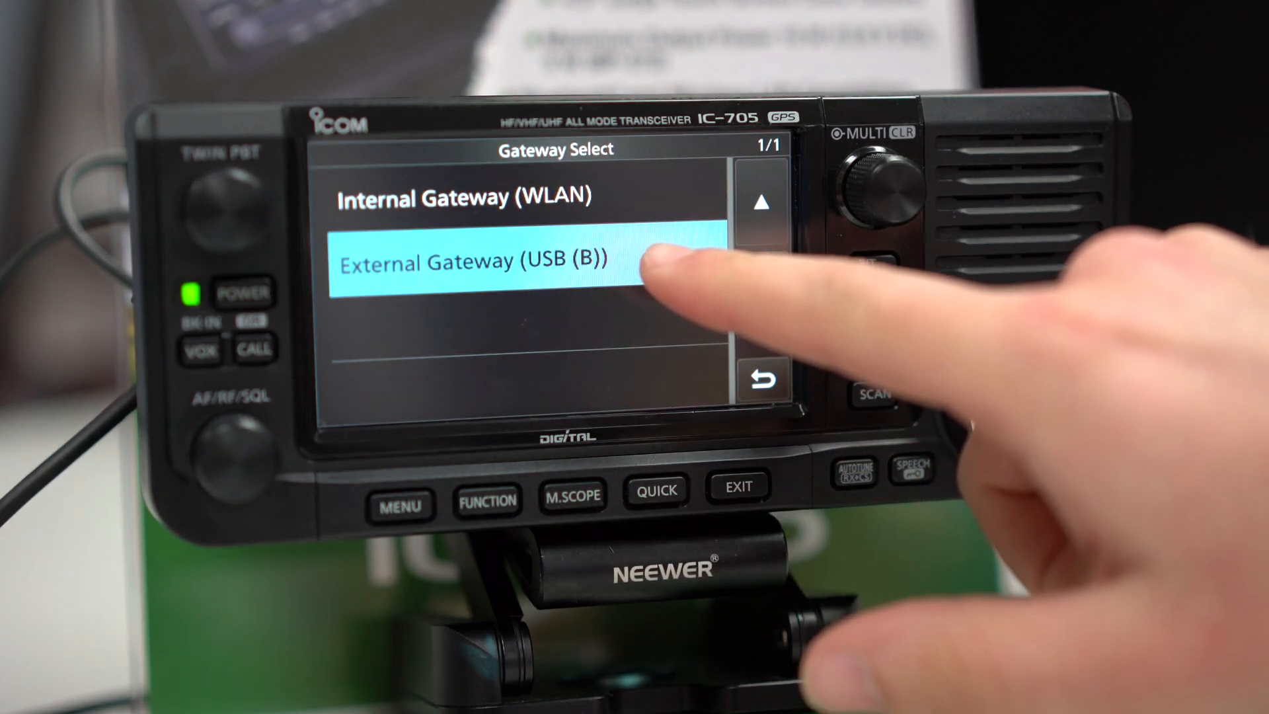
click(477, 262)
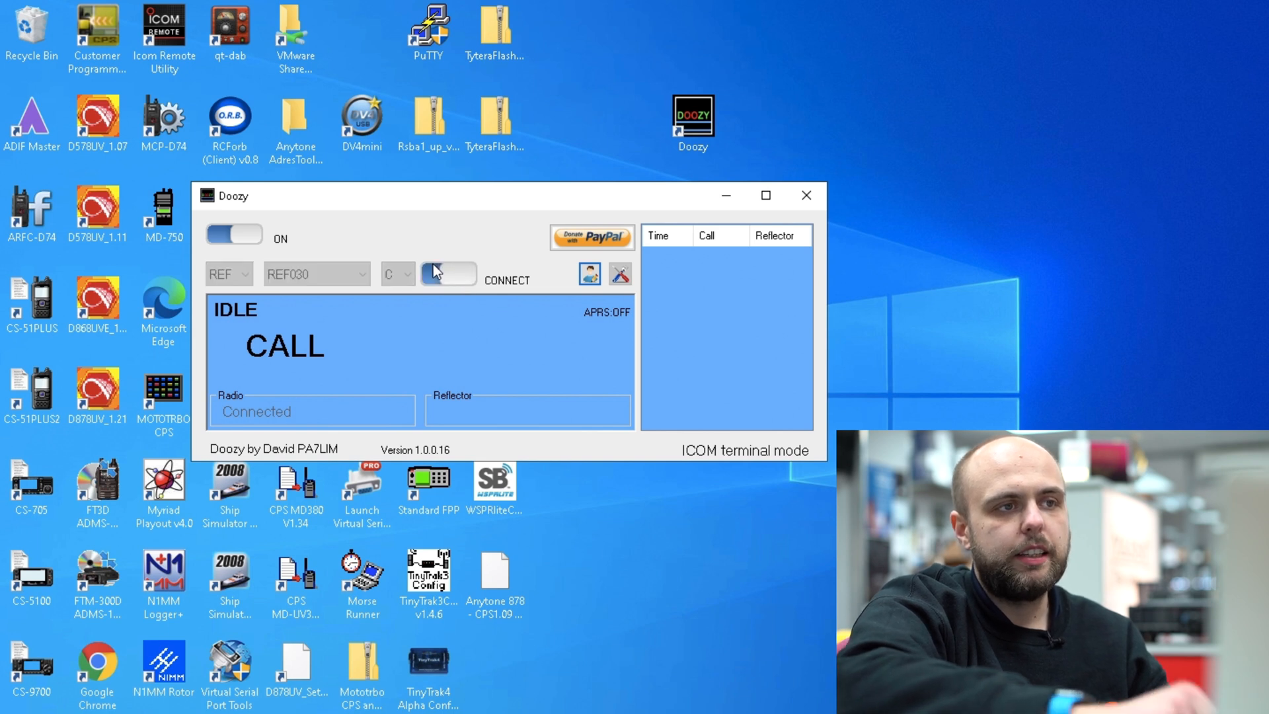
Switch Doozy on, choose reflector REF001 module C, and connect
click(447, 273)
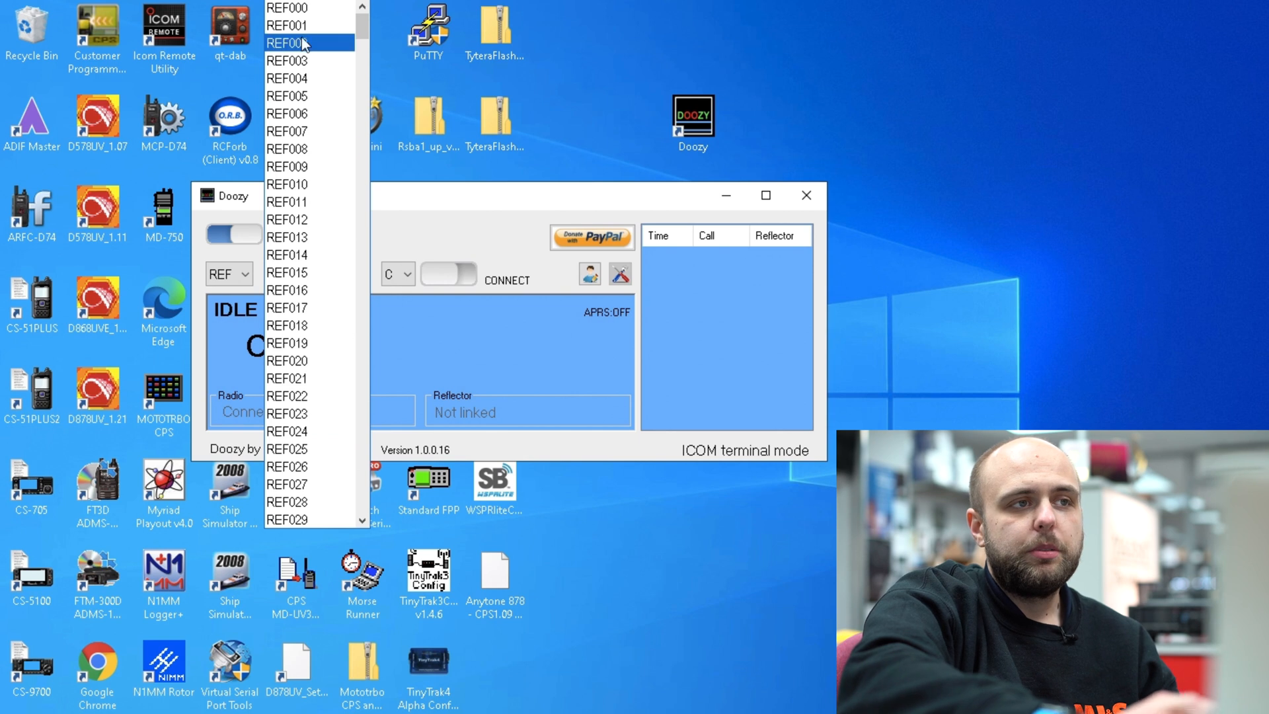
click(286, 25)
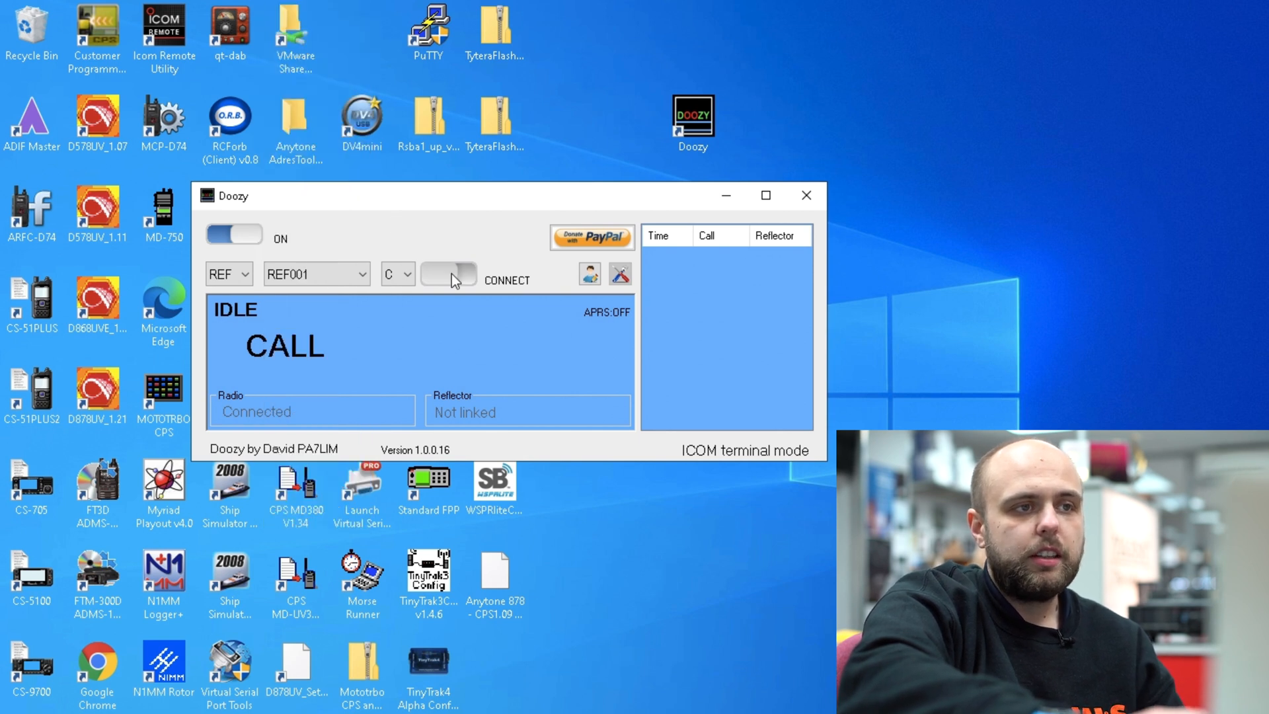
click(448, 274)
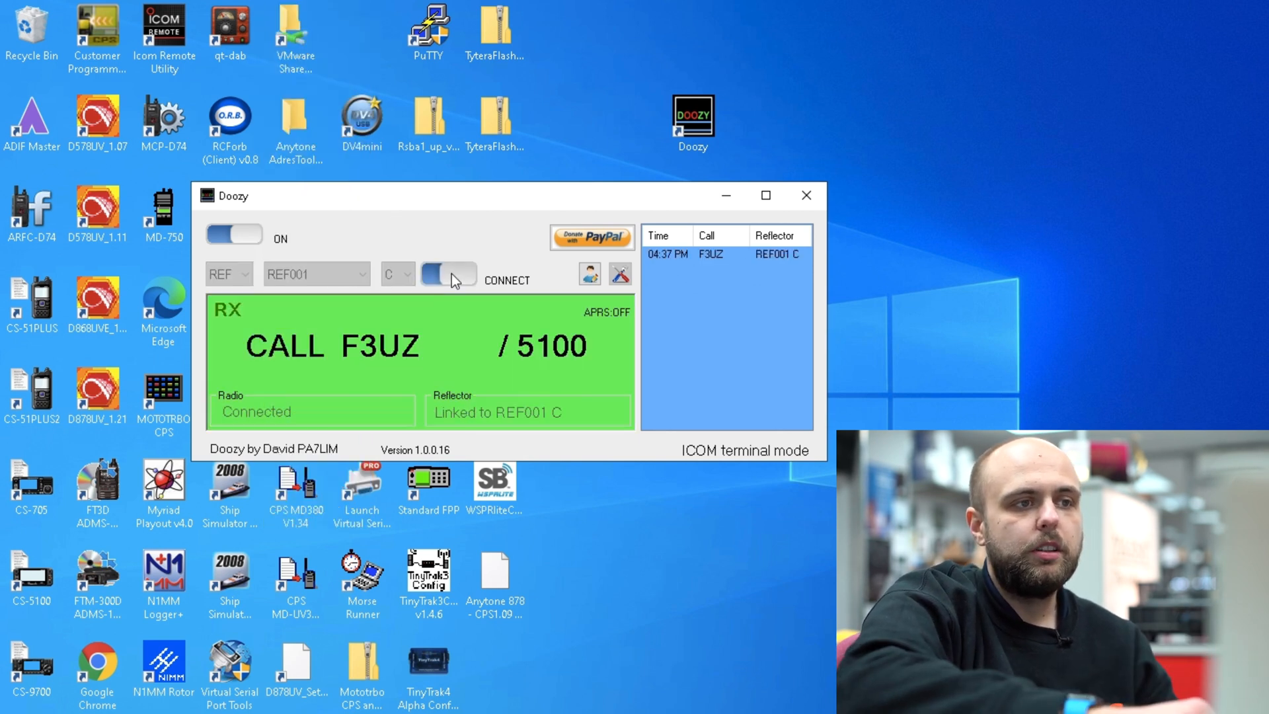